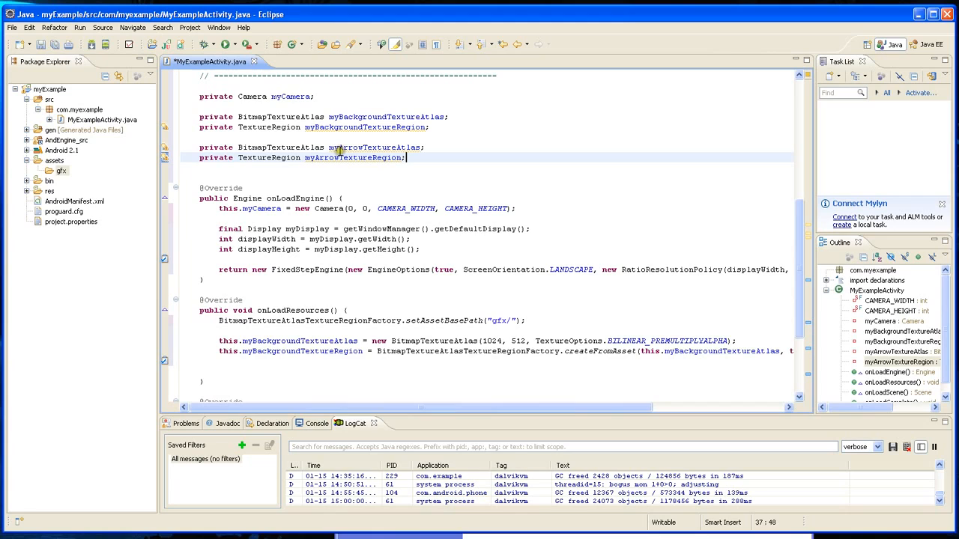
pyautogui.moveTo(371, 147)
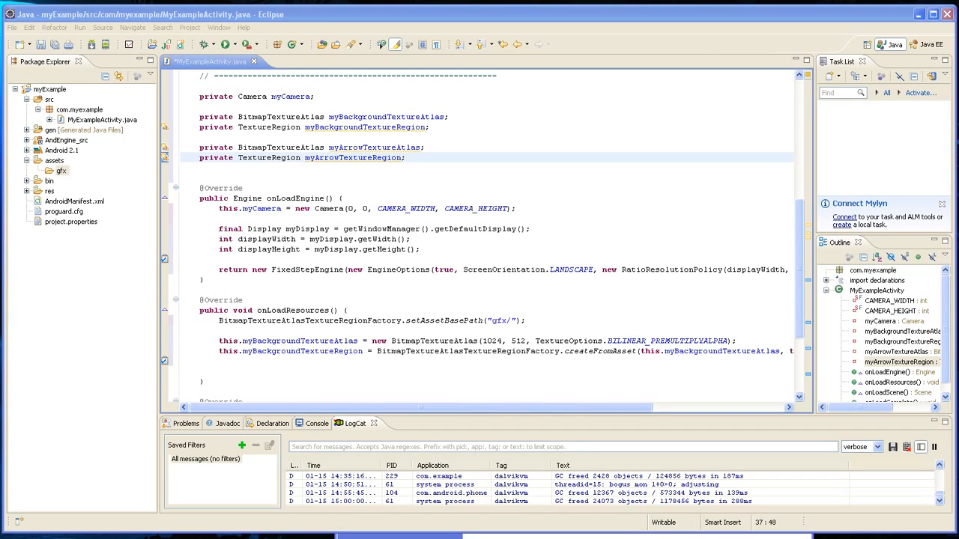
# - Create a 32×32 arrow texture atlas and load arrow.png at 0,0 into myArrowTextureRegion
pyautogui.click(234, 367)
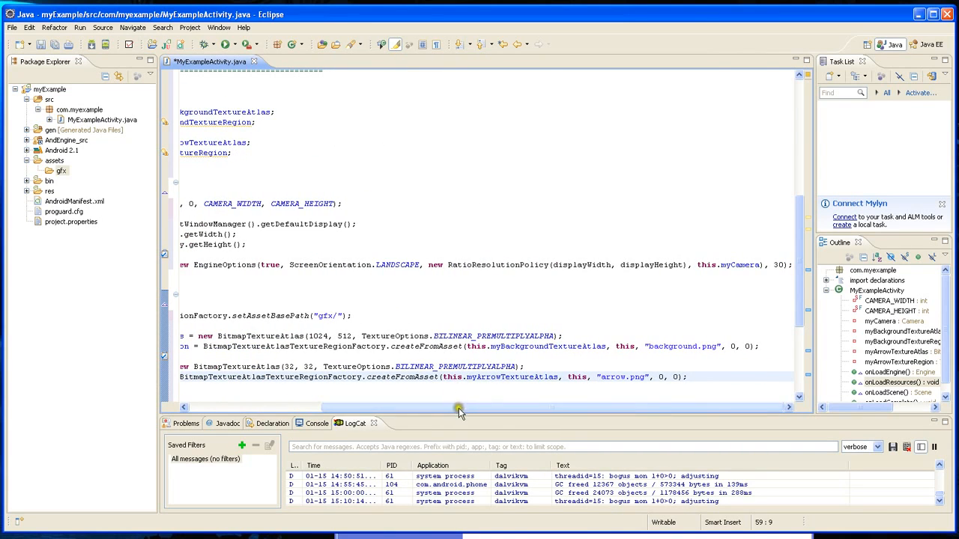
pyautogui.hscroll(-3)
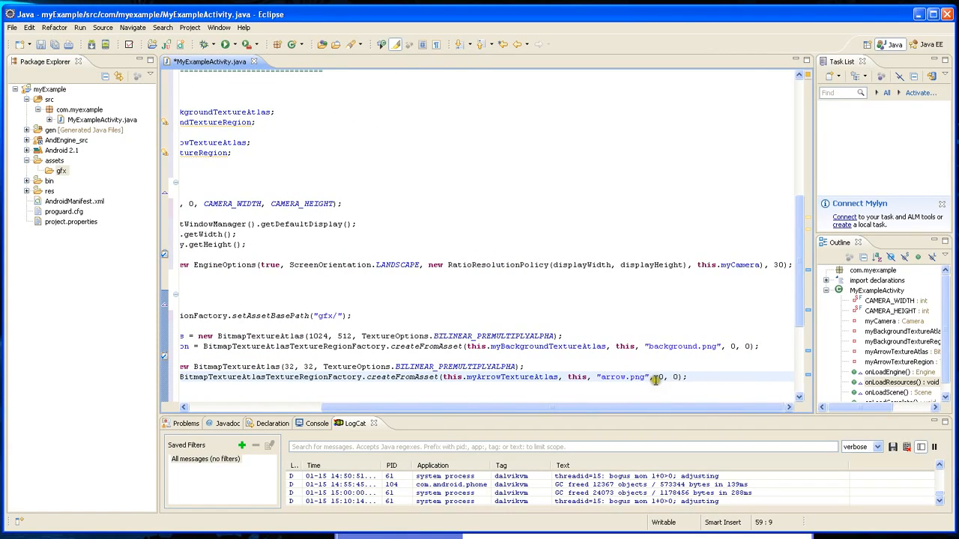
pyautogui.hscroll(-3)
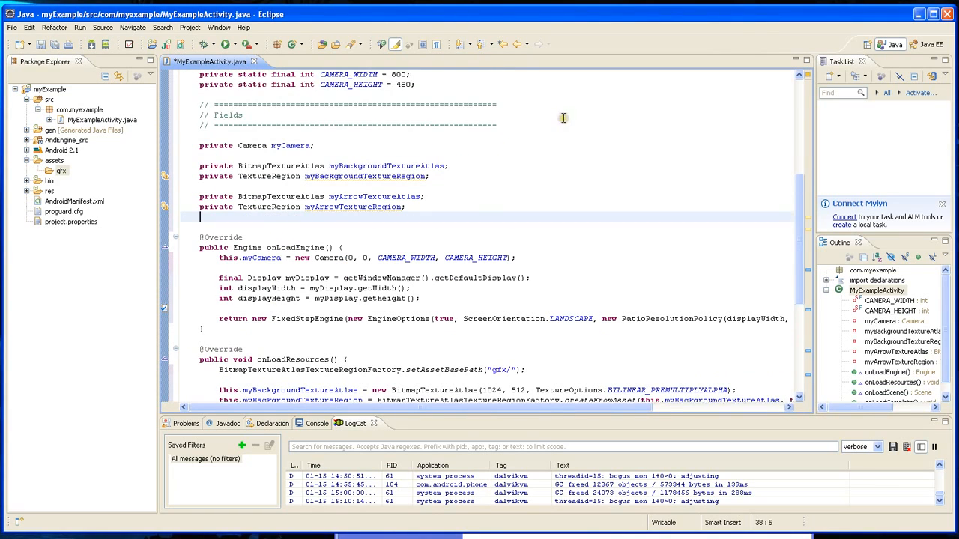
pyautogui.moveTo(467, 225)
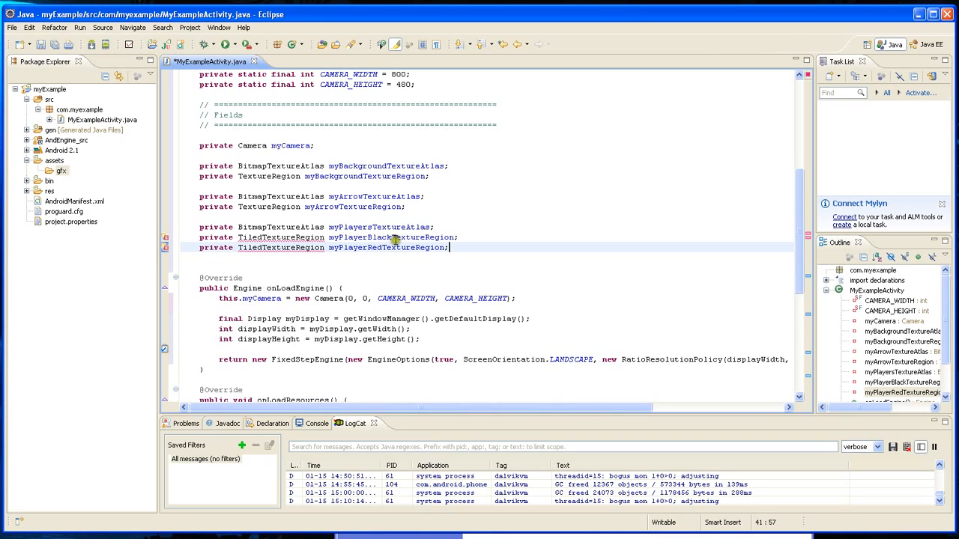
pyautogui.moveTo(328, 271)
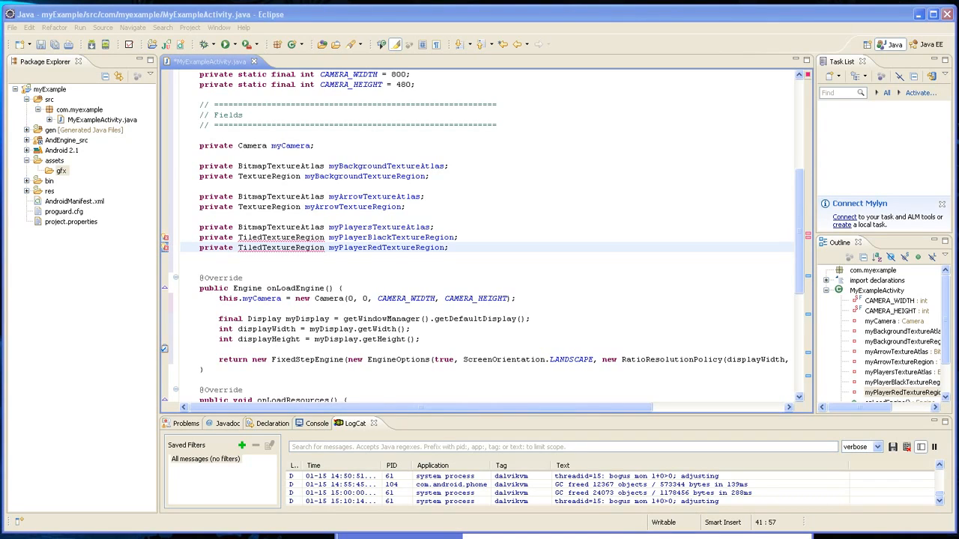
# - Build the 256×256 players atlas and load player_black.png and player_red.png as 2×4 tiled regions
pyautogui.scroll(-3)
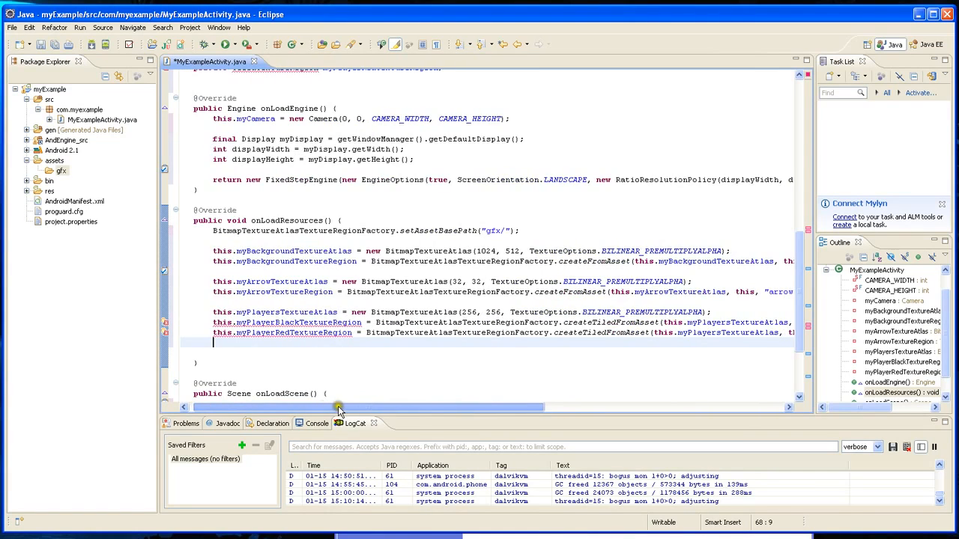
pyautogui.moveTo(339, 406); pyautogui.dragTo(584, 407)
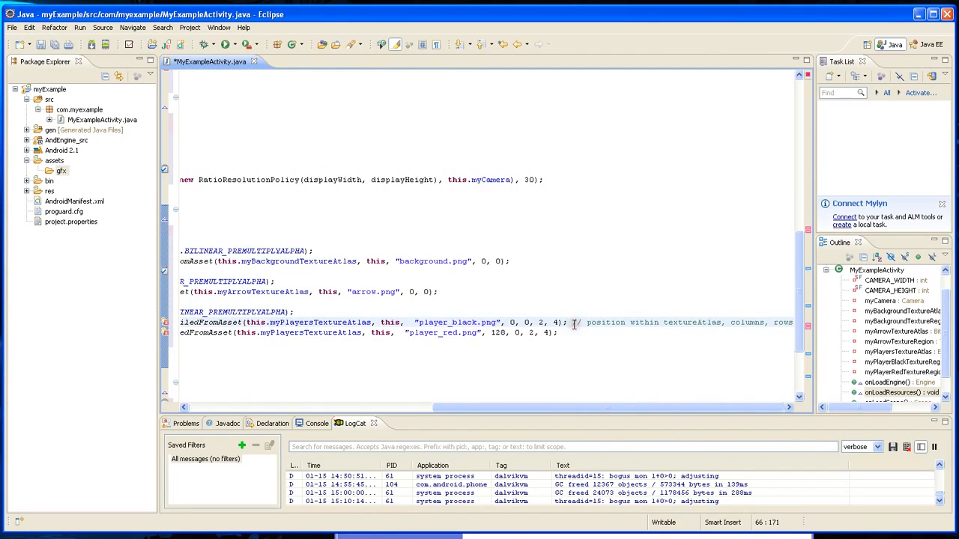
pyautogui.hscroll(-3)
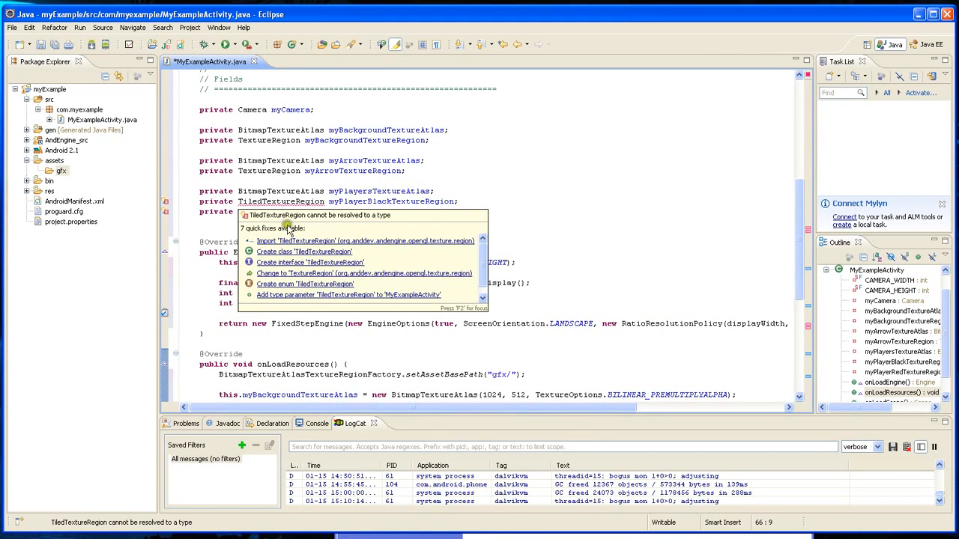
pyautogui.click(365, 241)
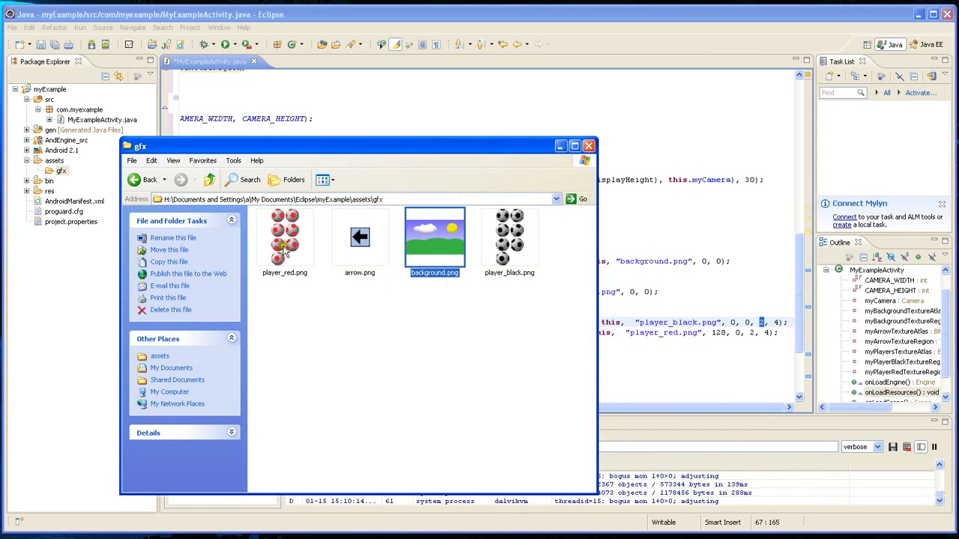
pyautogui.moveTo(712, 334)
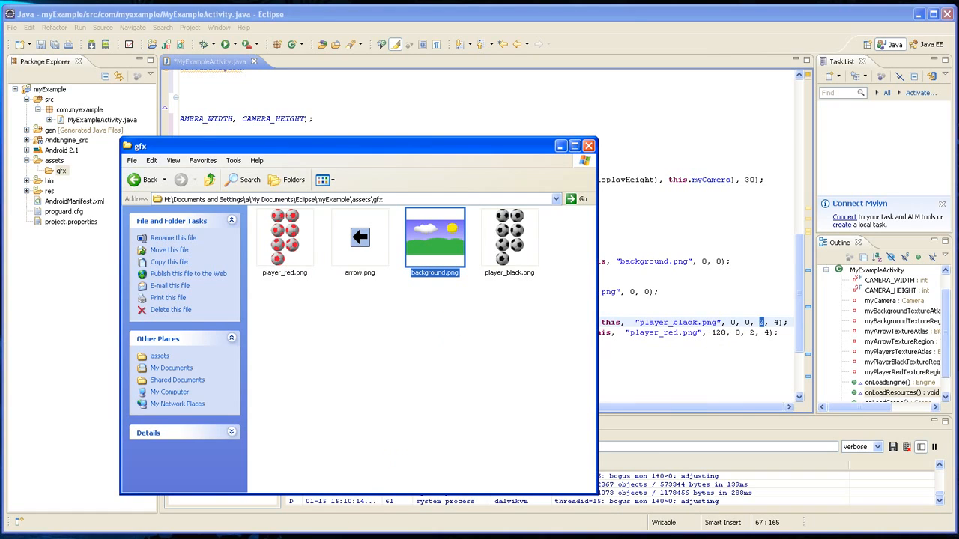
# - Open player_red.png in Paint to inspect the sprite sheet, then close the gfx folder
pyautogui.doubleClick(284, 236)
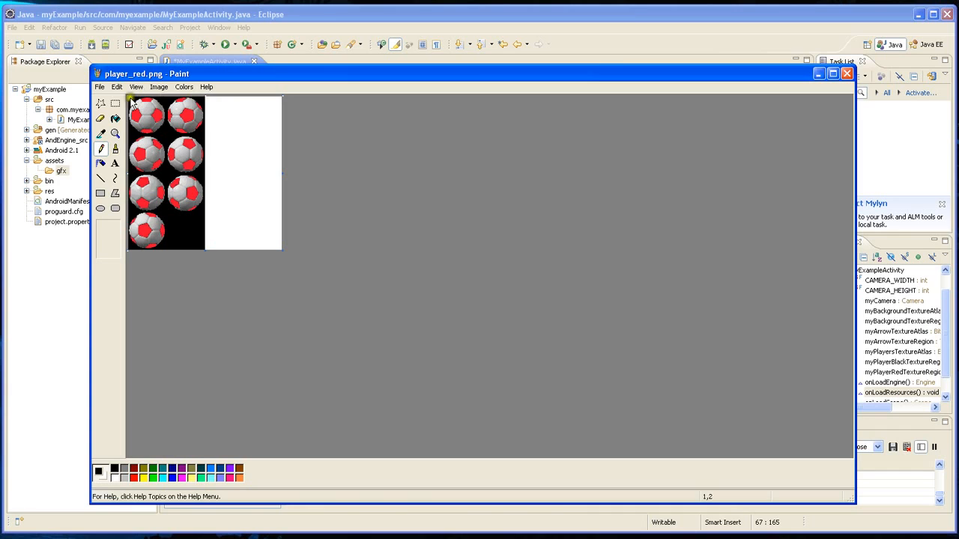
pyautogui.moveTo(824, 64)
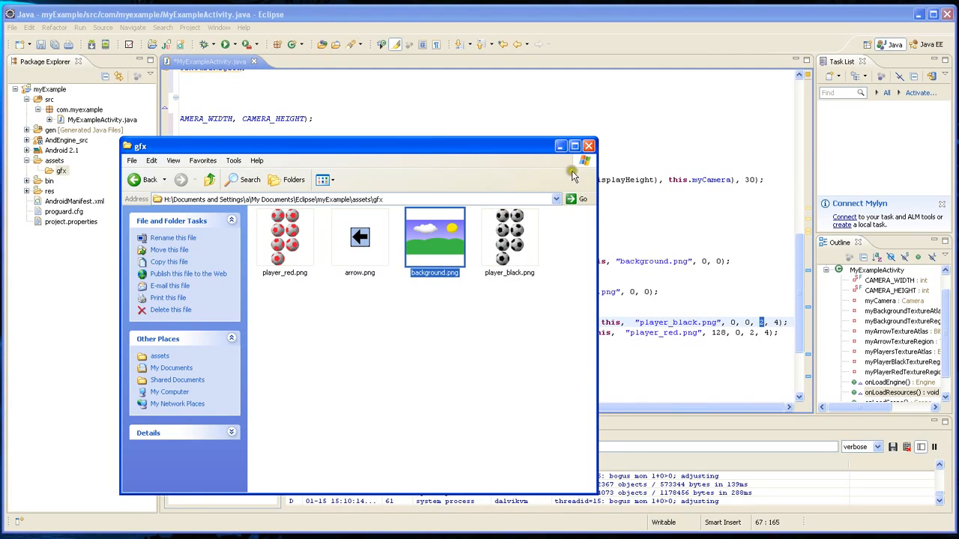
pyautogui.click(589, 145)
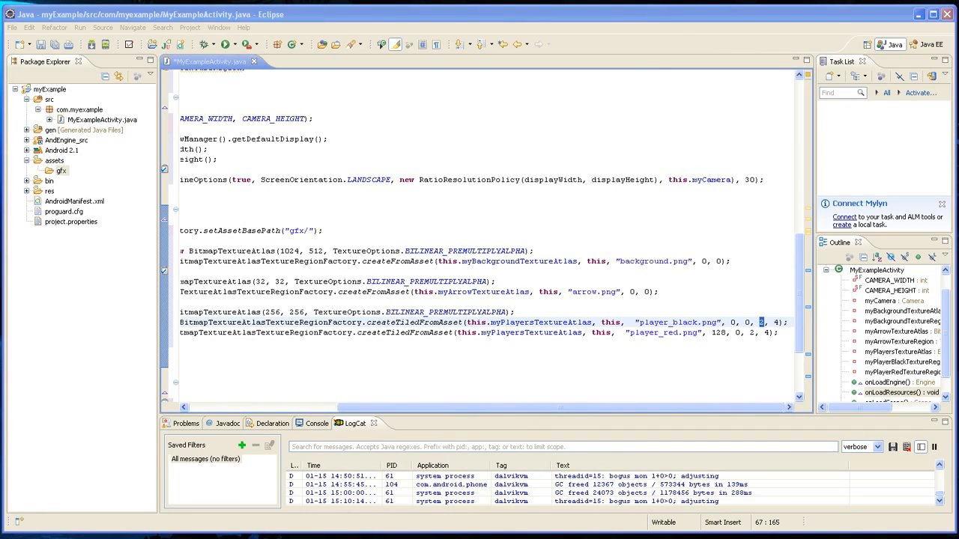
pyautogui.moveTo(91, 365)
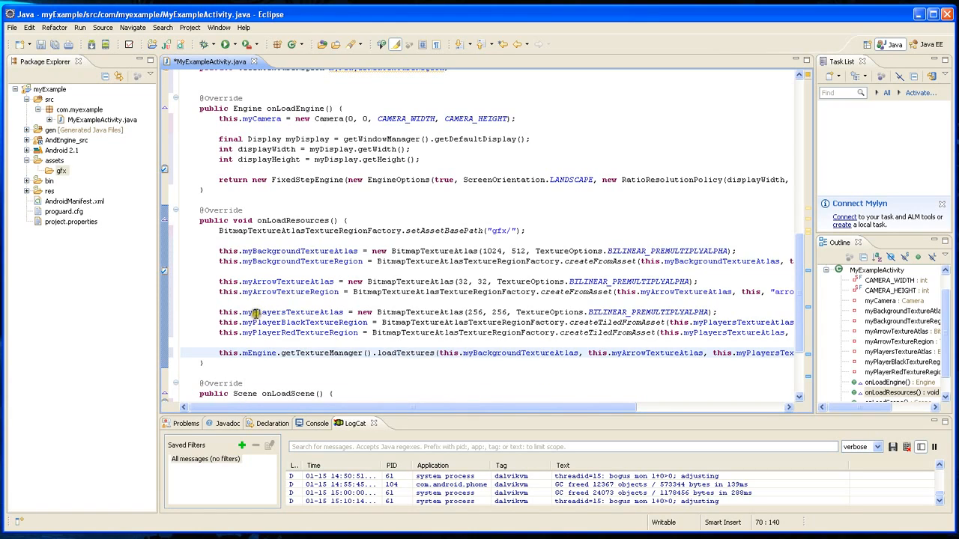
pyautogui.moveTo(247, 292)
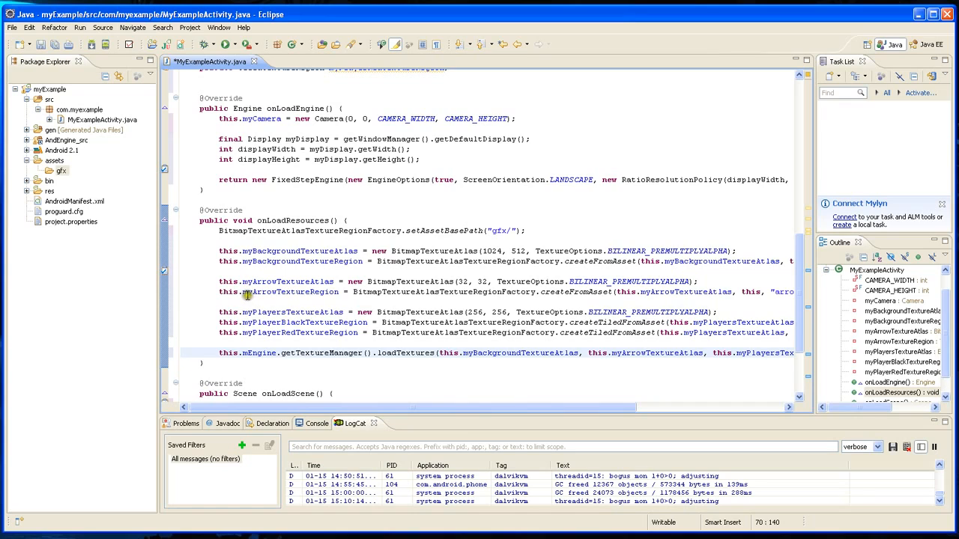
pyautogui.moveTo(252, 332)
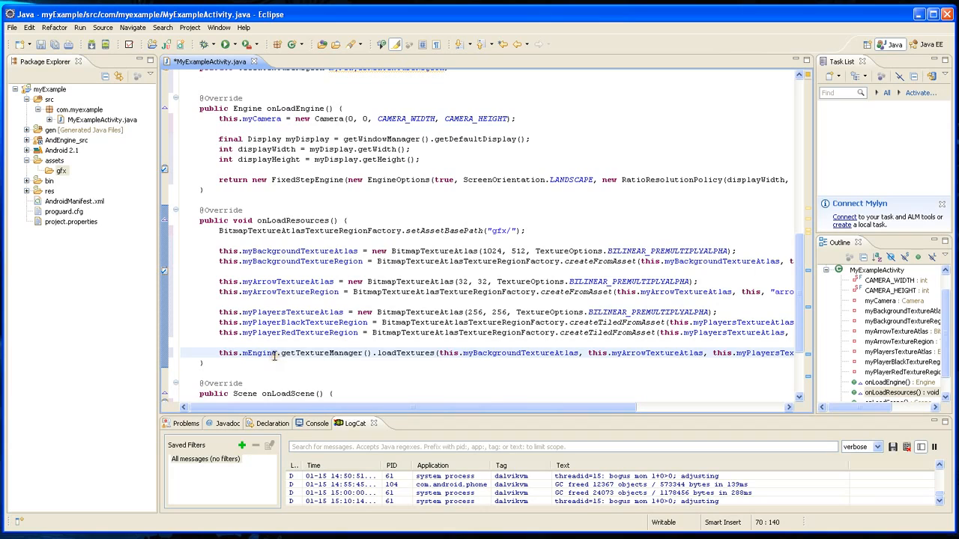
pyautogui.moveTo(382, 353)
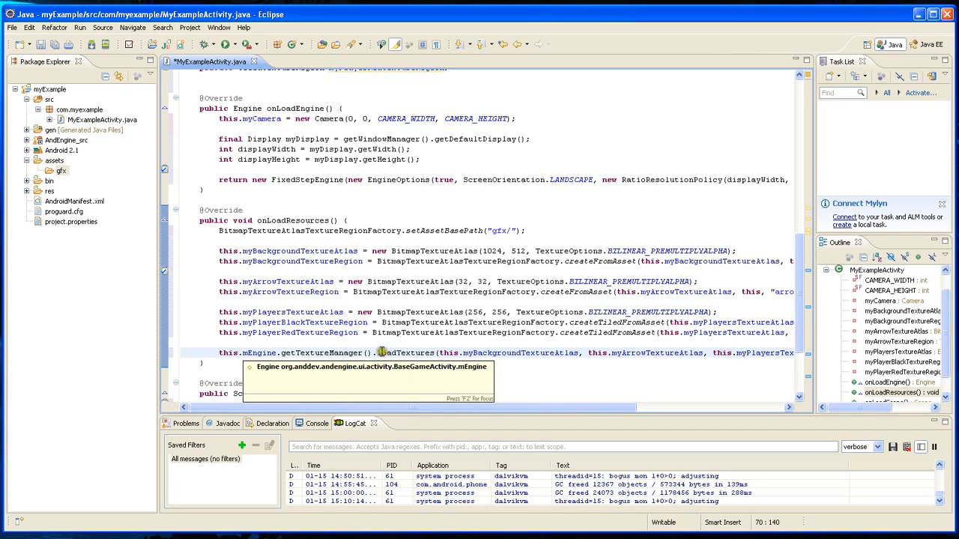